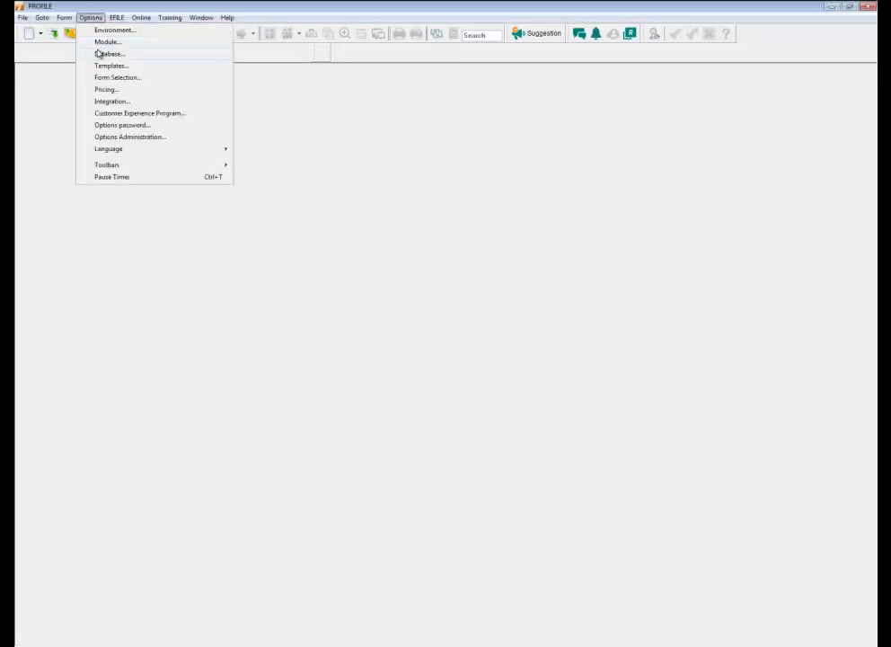
Step: Bring up the Database / Client Explorer Options dialog, currently set to None
{"action": "left_click", "coordinate": [110, 54]}
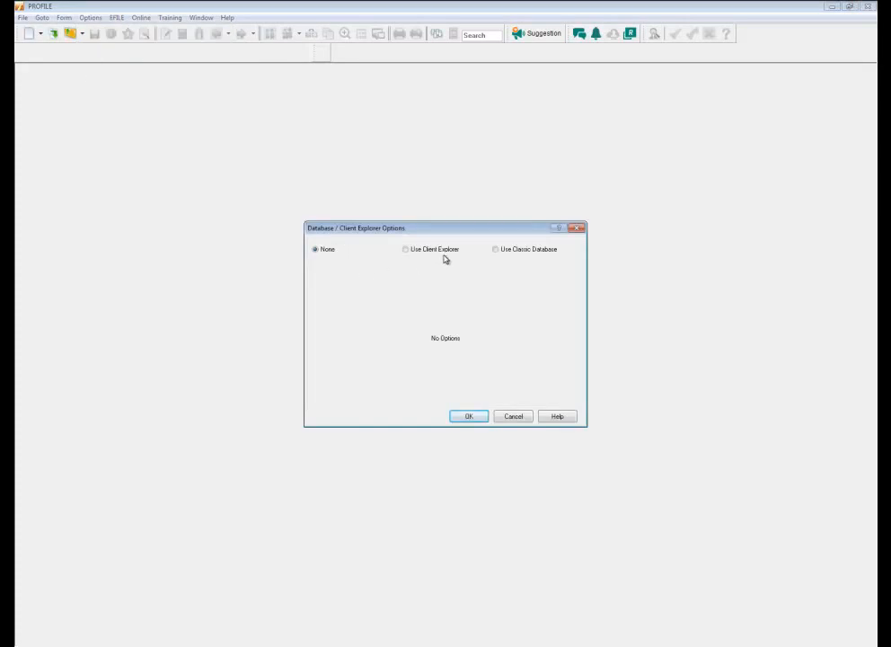
Step: Choose Use Client Explorer with the Personal Server and the PROFILEDB database
{"action": "left_click", "coordinate": [406, 248]}
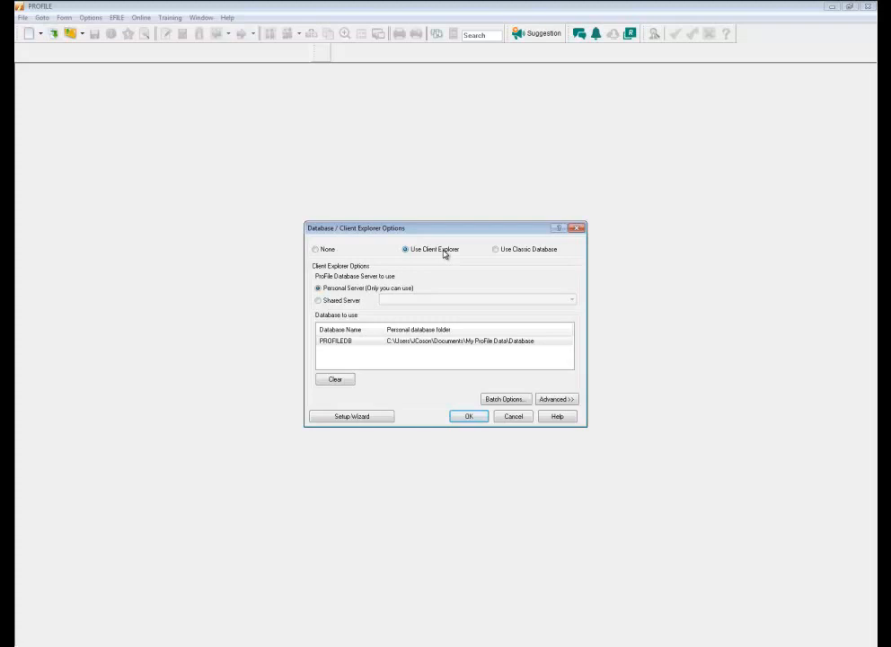
{"action": "mouse_move", "coordinate": [363, 273]}
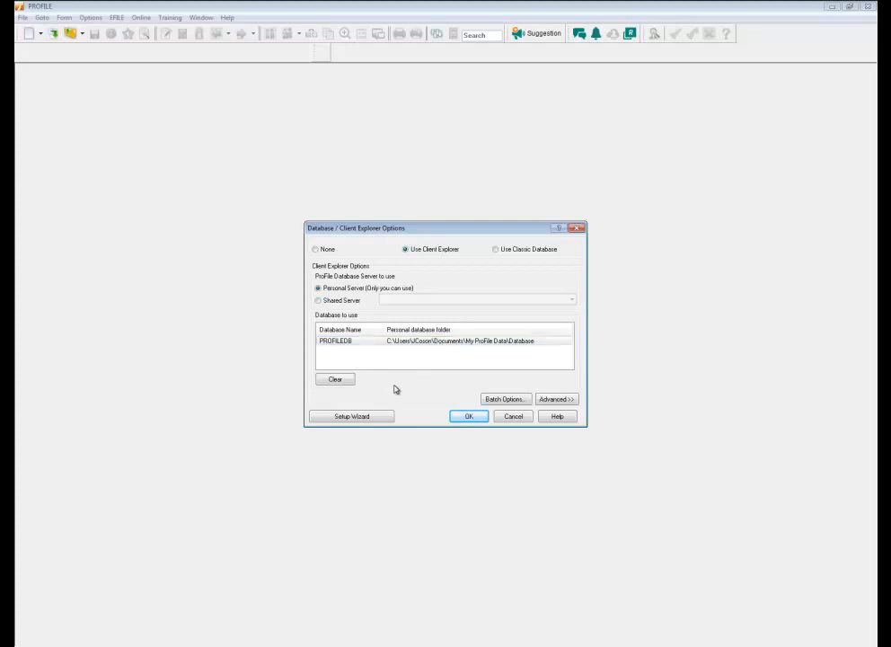
Step: Review and dismiss the Clear Database choices, then bring up the Batch Options
{"action": "left_click", "coordinate": [334, 379]}
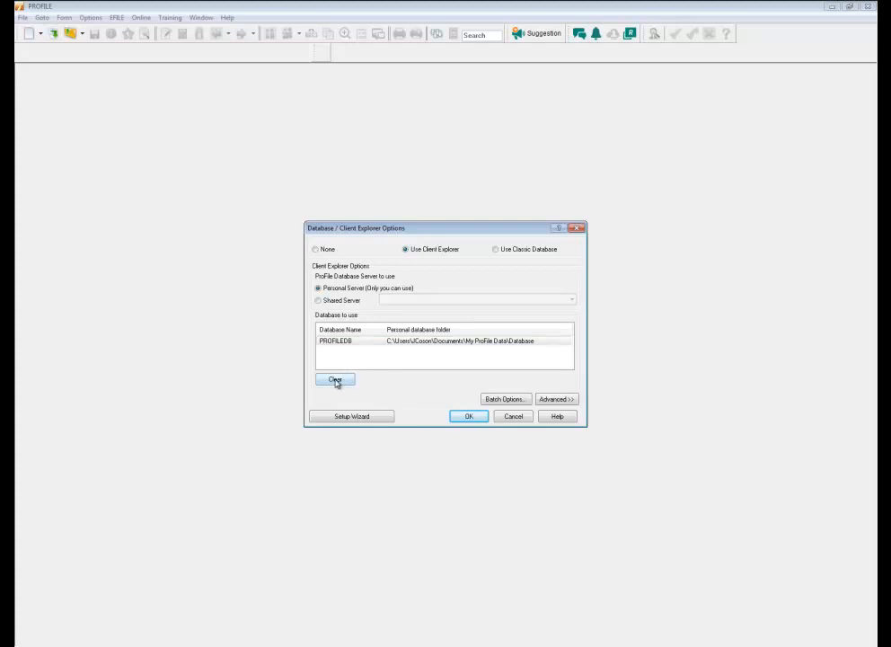
{"action": "left_click", "coordinate": [334, 378]}
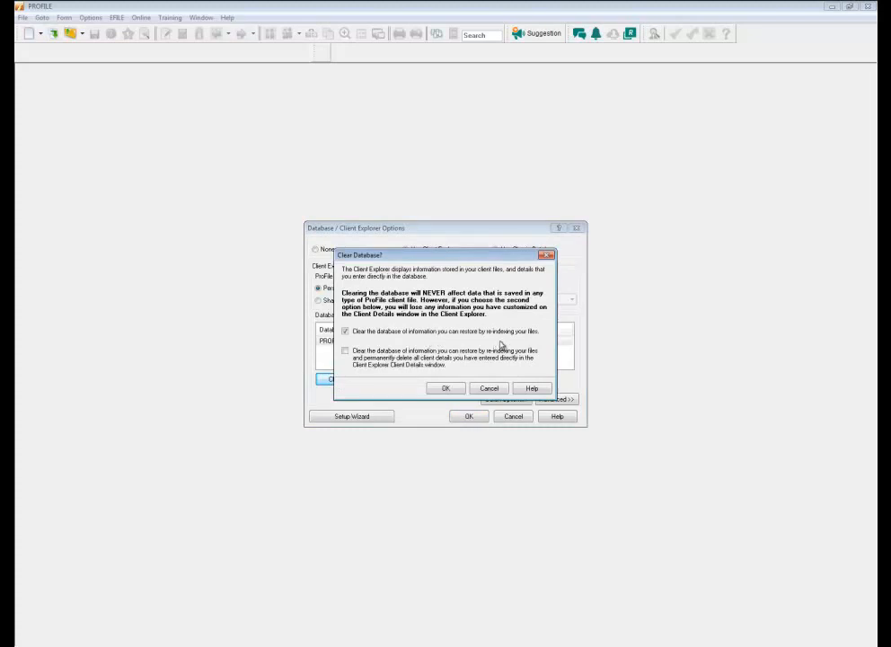
{"action": "mouse_move", "coordinate": [528, 342]}
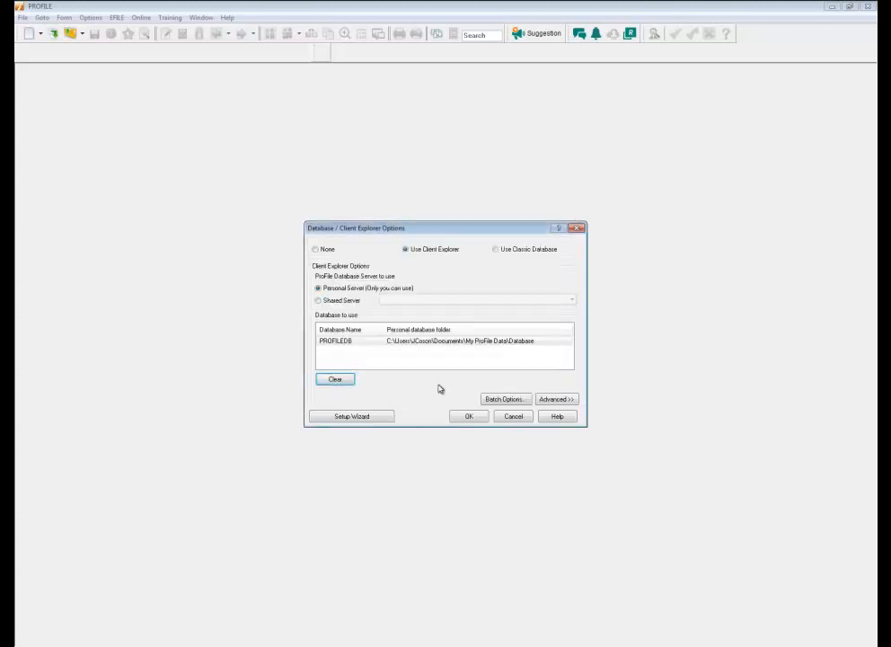
{"action": "left_click", "coordinate": [505, 399]}
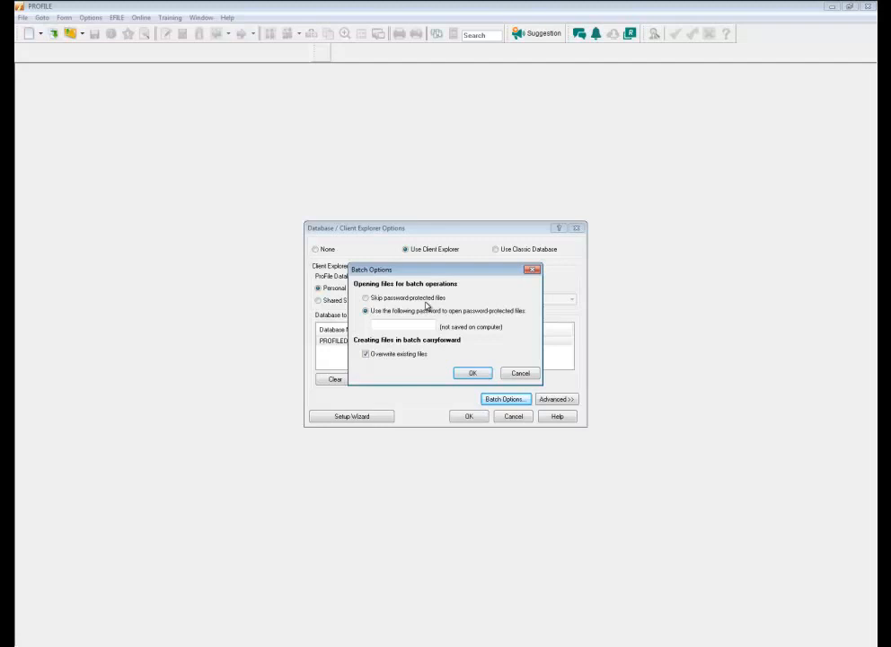
Step: Use a set password for protected files, keep overwriting existing files on, and accept the batch options
{"action": "left_click", "coordinate": [403, 323]}
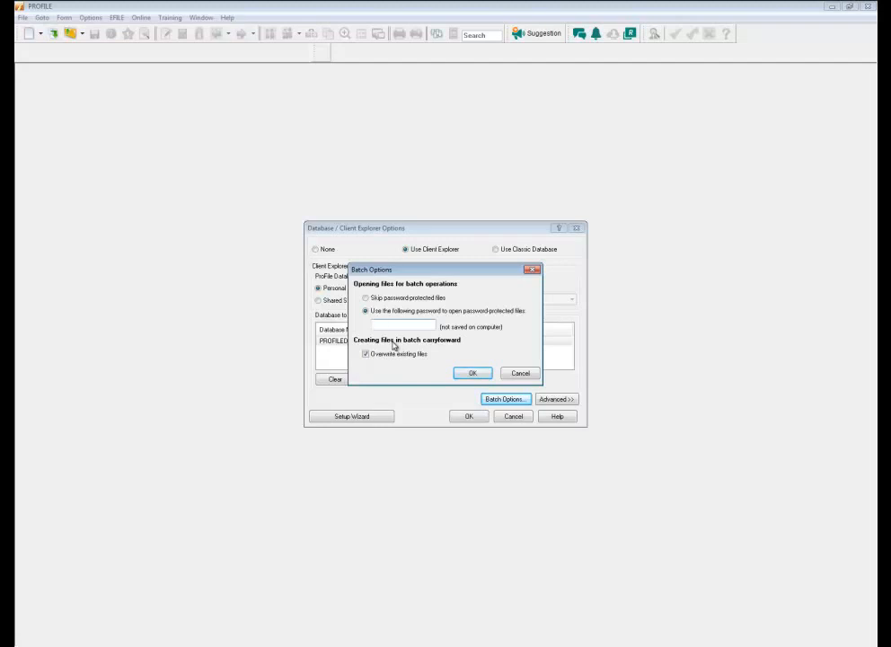
{"action": "mouse_move", "coordinate": [410, 356]}
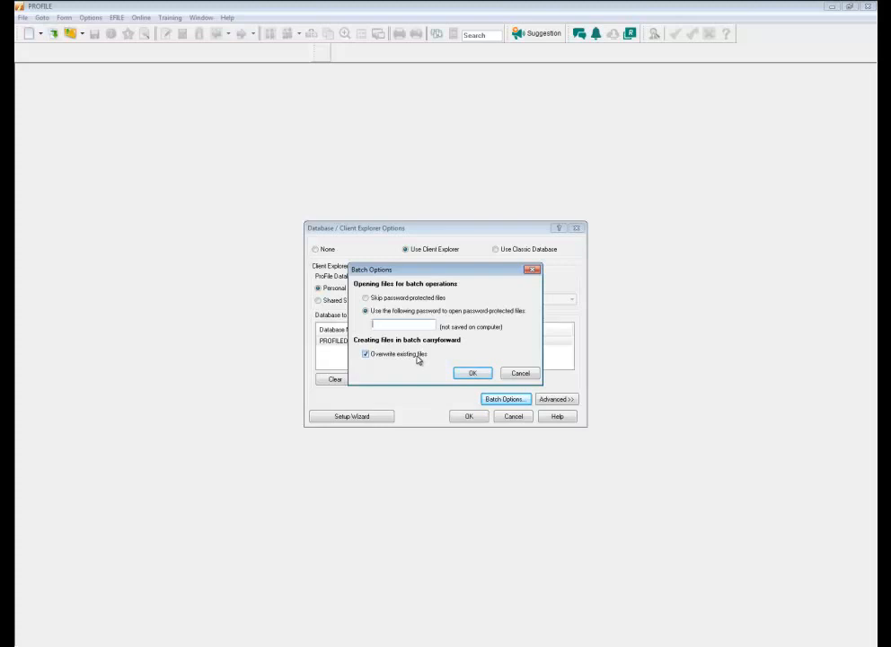
{"action": "left_click", "coordinate": [366, 352]}
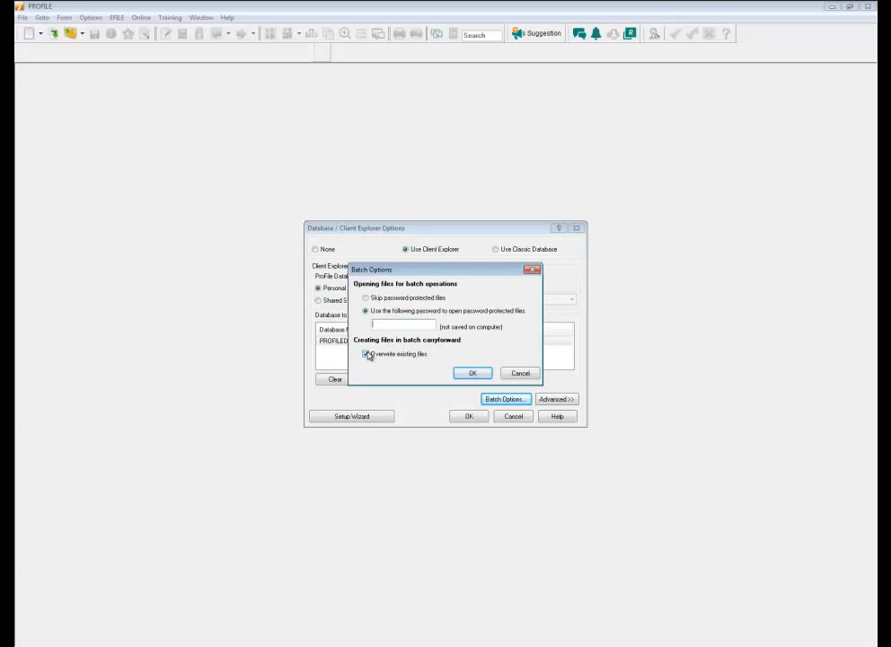
{"action": "left_click", "coordinate": [367, 352]}
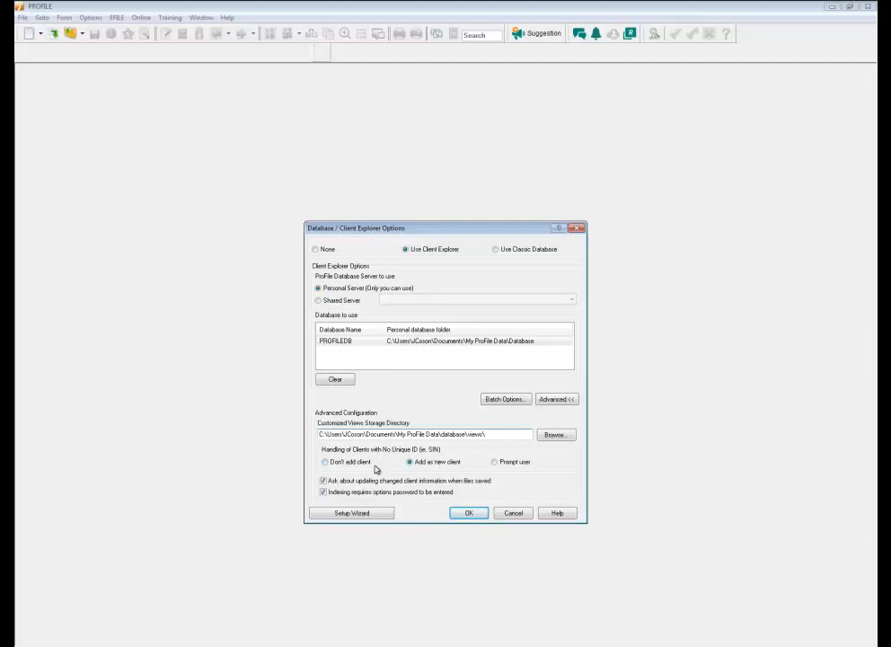
Step: Set clients lacking a unique ID to prompt the user rather than never add or add as new
{"action": "left_click", "coordinate": [323, 462]}
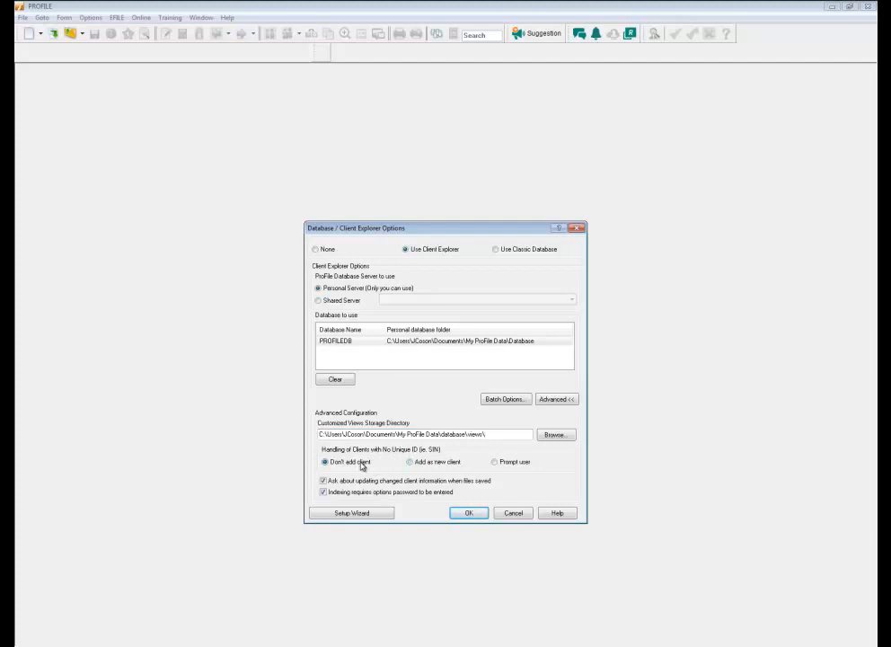
{"action": "left_click", "coordinate": [410, 462]}
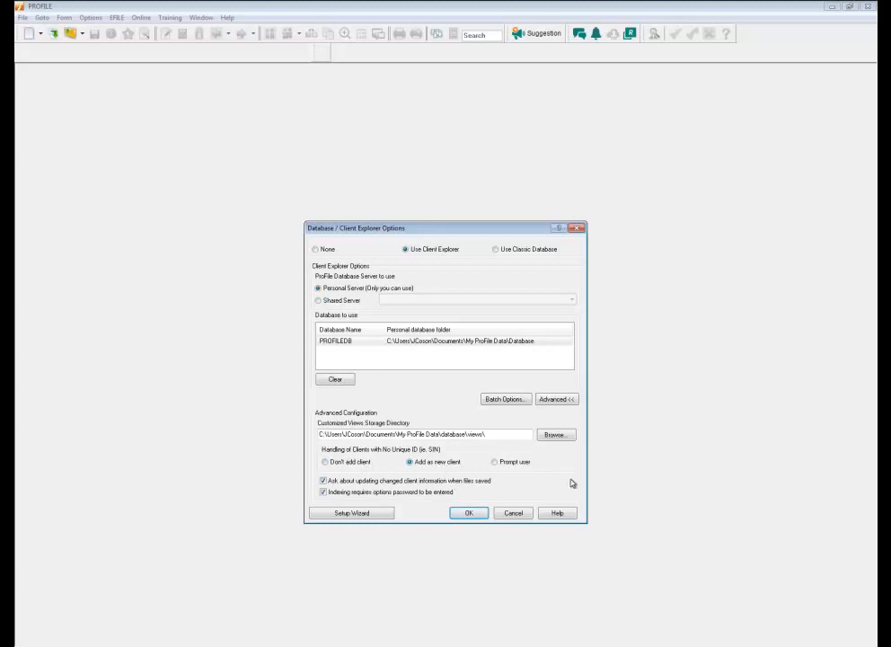
{"action": "left_click", "coordinate": [494, 460]}
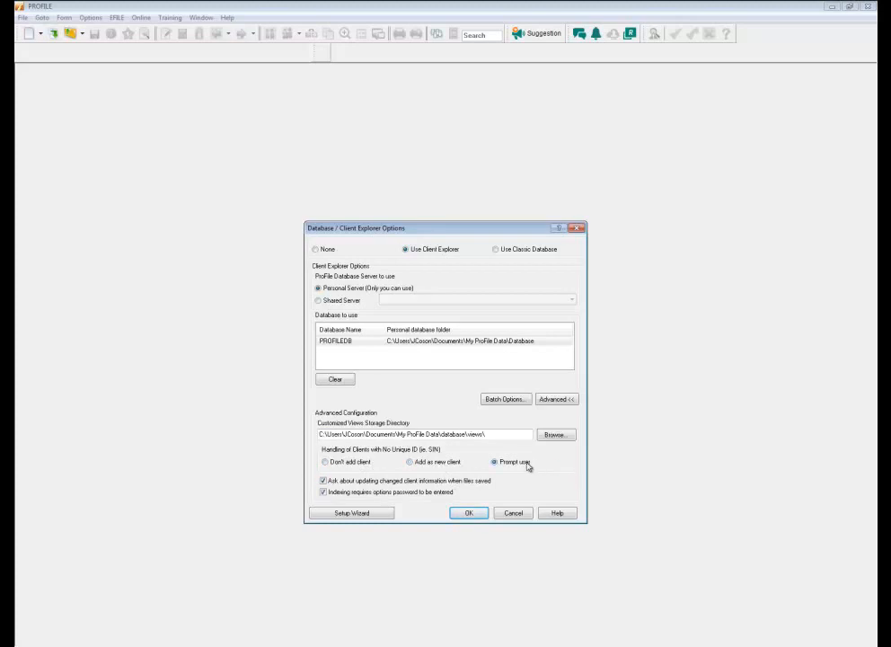
Step: Keep asking about changed client info and requiring the indexing password, then launch the Setup Wizard
{"action": "left_click", "coordinate": [323, 479]}
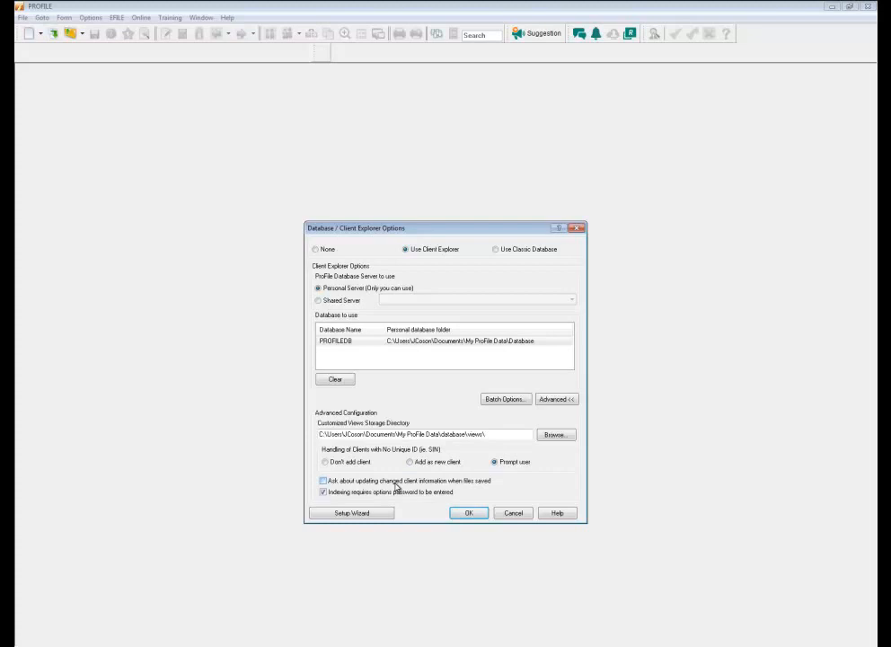
{"action": "left_click", "coordinate": [323, 482]}
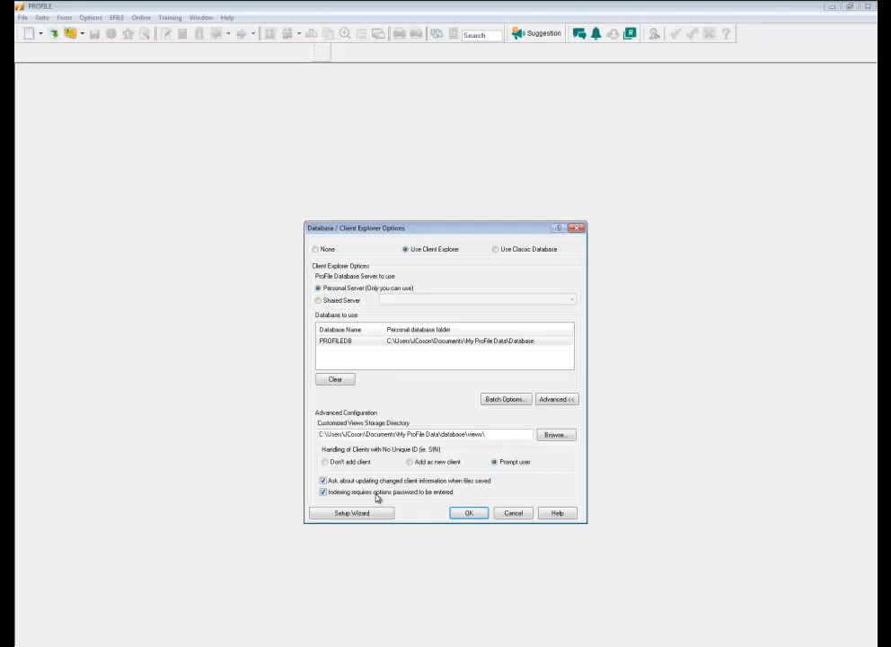
{"action": "left_click", "coordinate": [323, 493]}
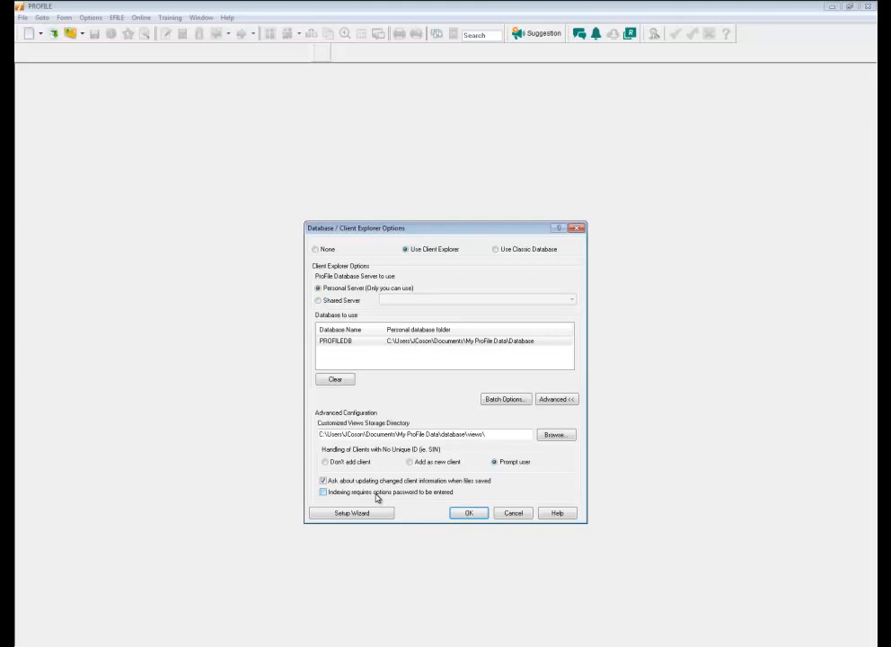
{"action": "left_click", "coordinate": [324, 493]}
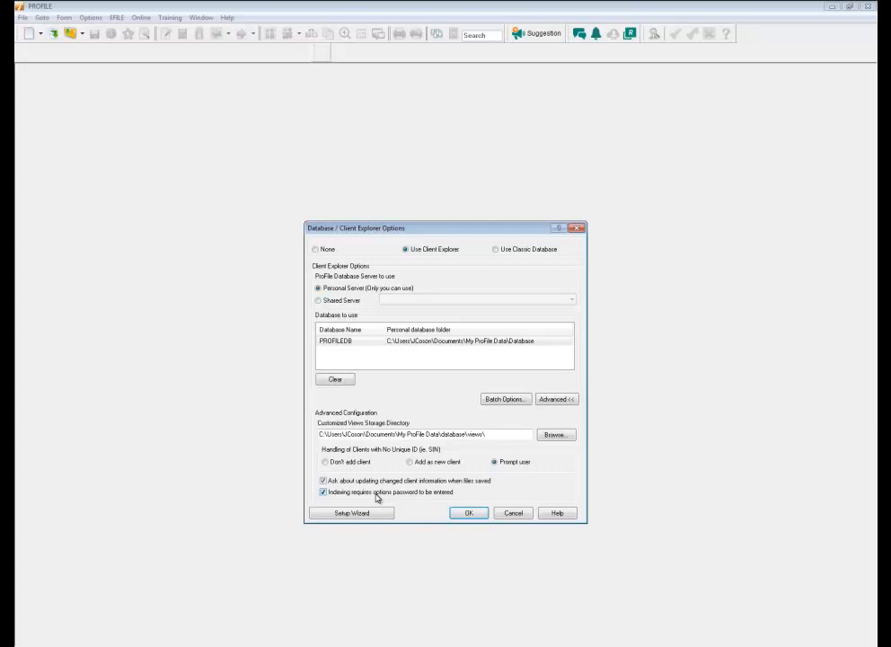
{"action": "left_click", "coordinate": [350, 514]}
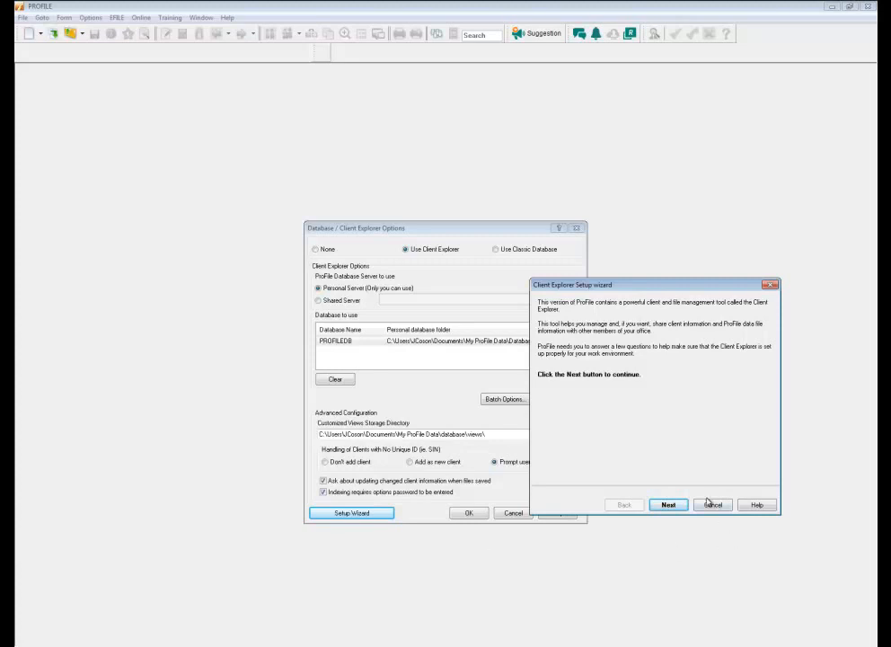
Step: Cancel the Setup Wizard and save the Database / Client Explorer options
{"action": "left_click", "coordinate": [712, 503]}
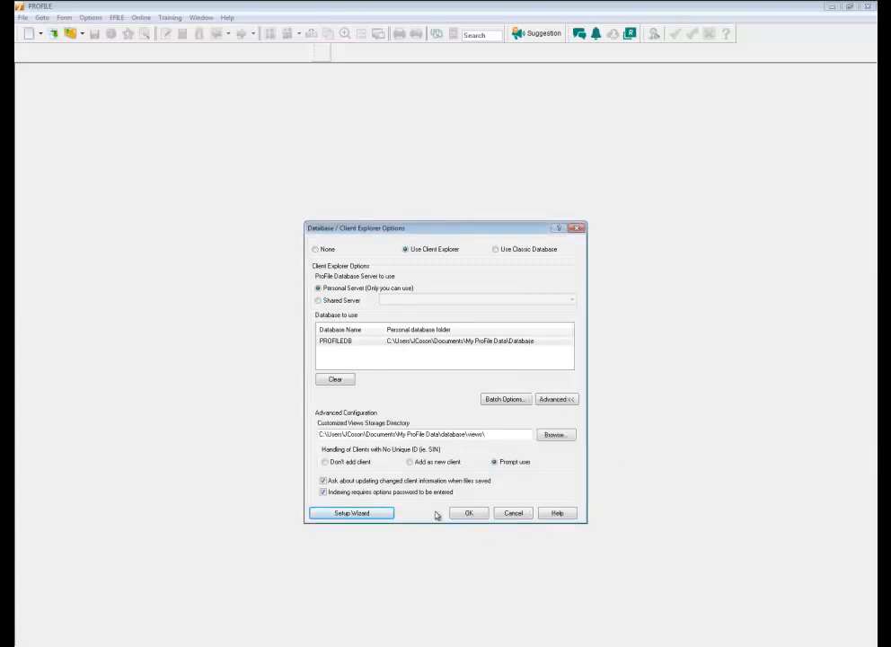
{"action": "left_click", "coordinate": [467, 512]}
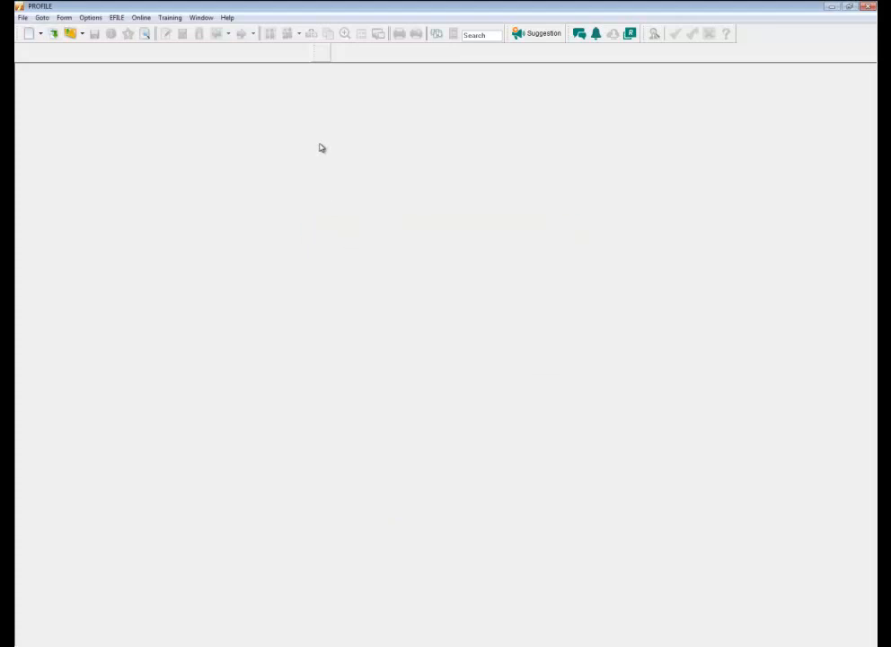
{"action": "mouse_move", "coordinate": [83, 104]}
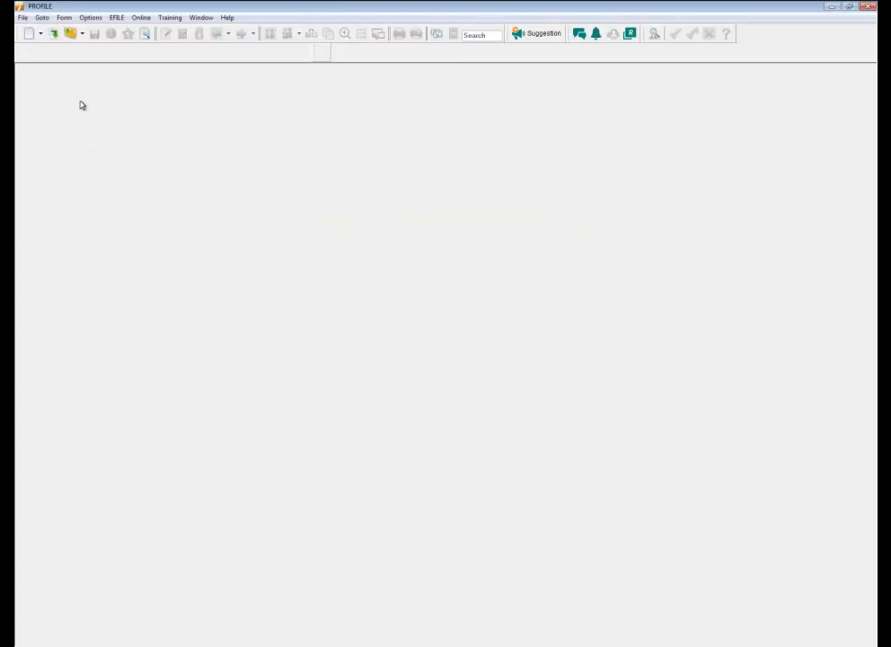
Step: Open the Client Explorer window from the Goto menu (F3)
{"action": "left_click", "coordinate": [43, 18]}
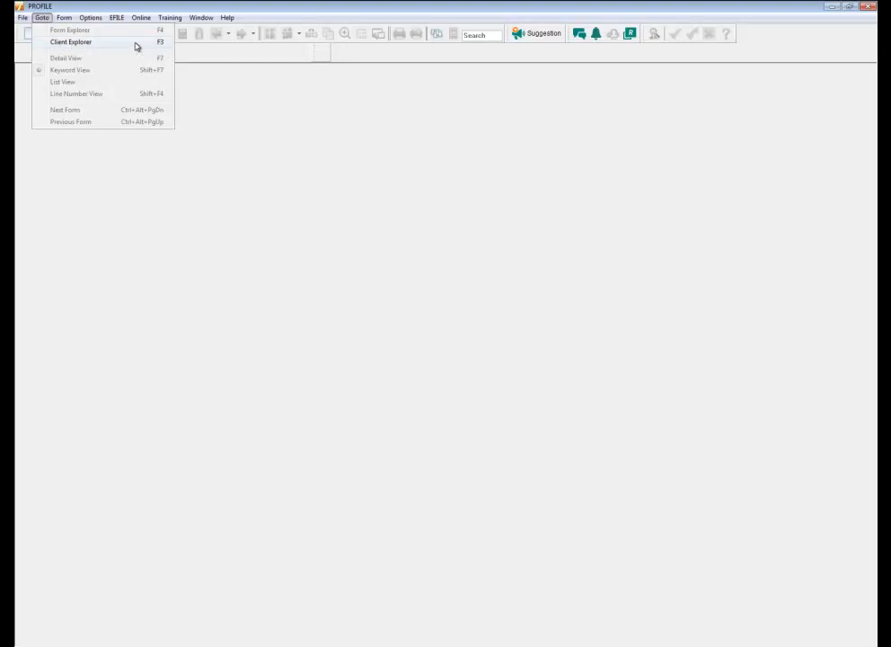
{"action": "left_click", "coordinate": [70, 41]}
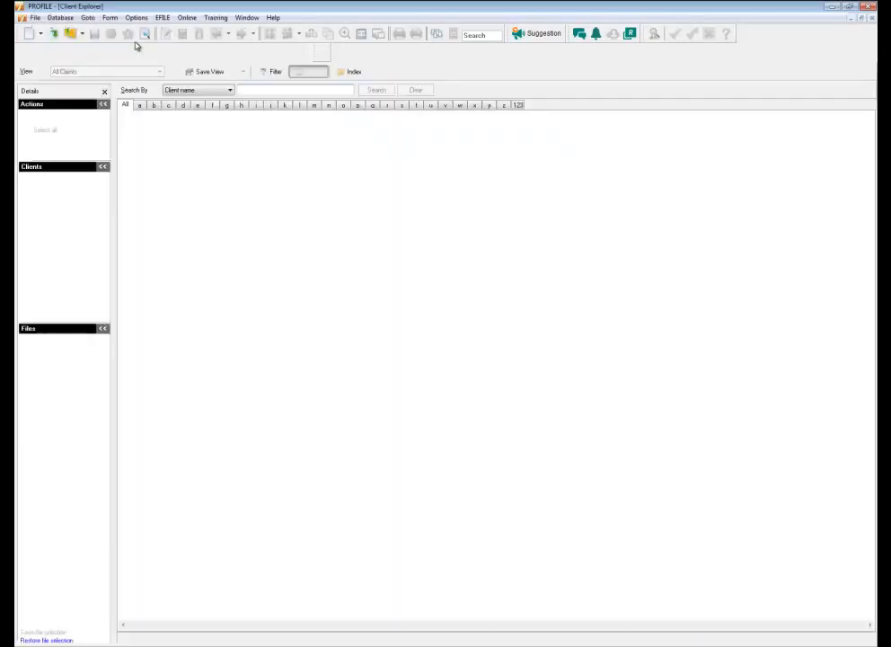